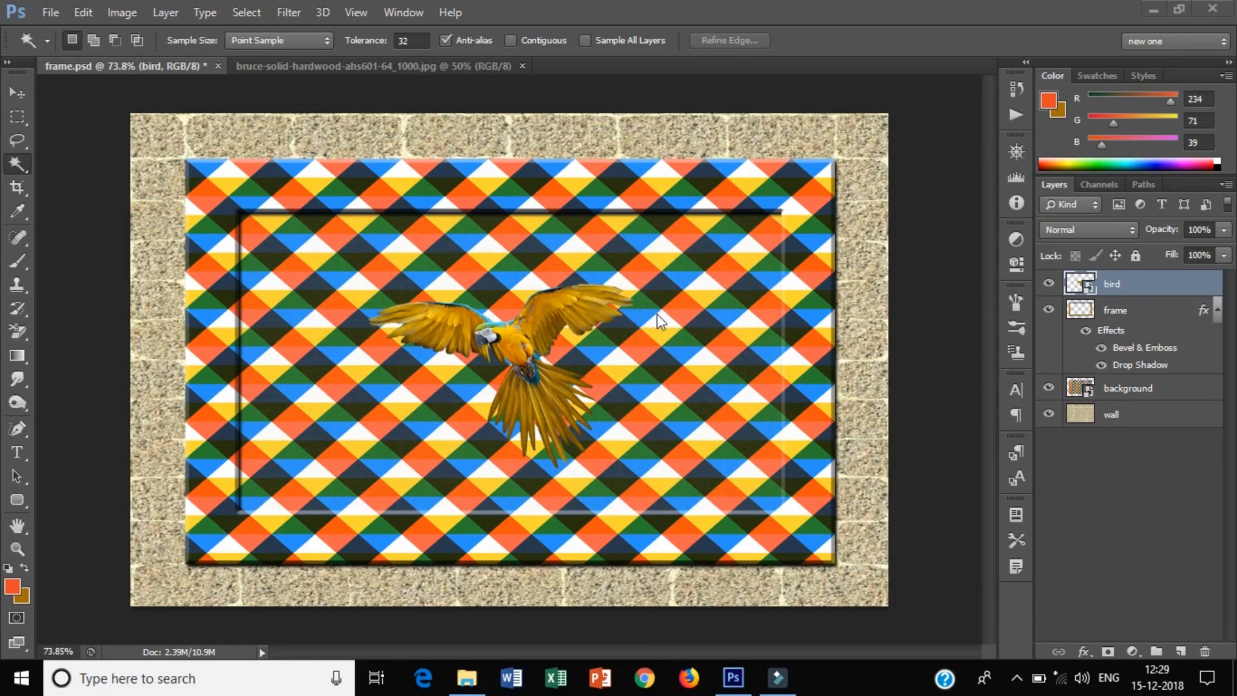
mouse_move(671, 319)
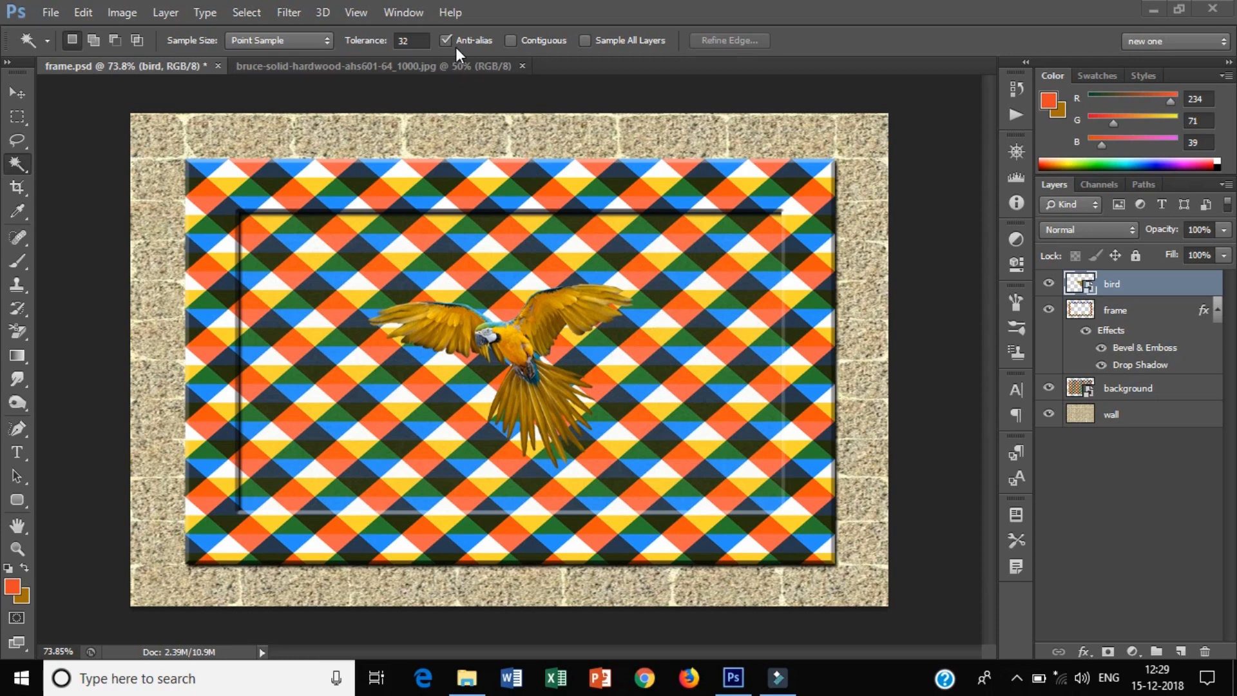
mouse_move(326, 155)
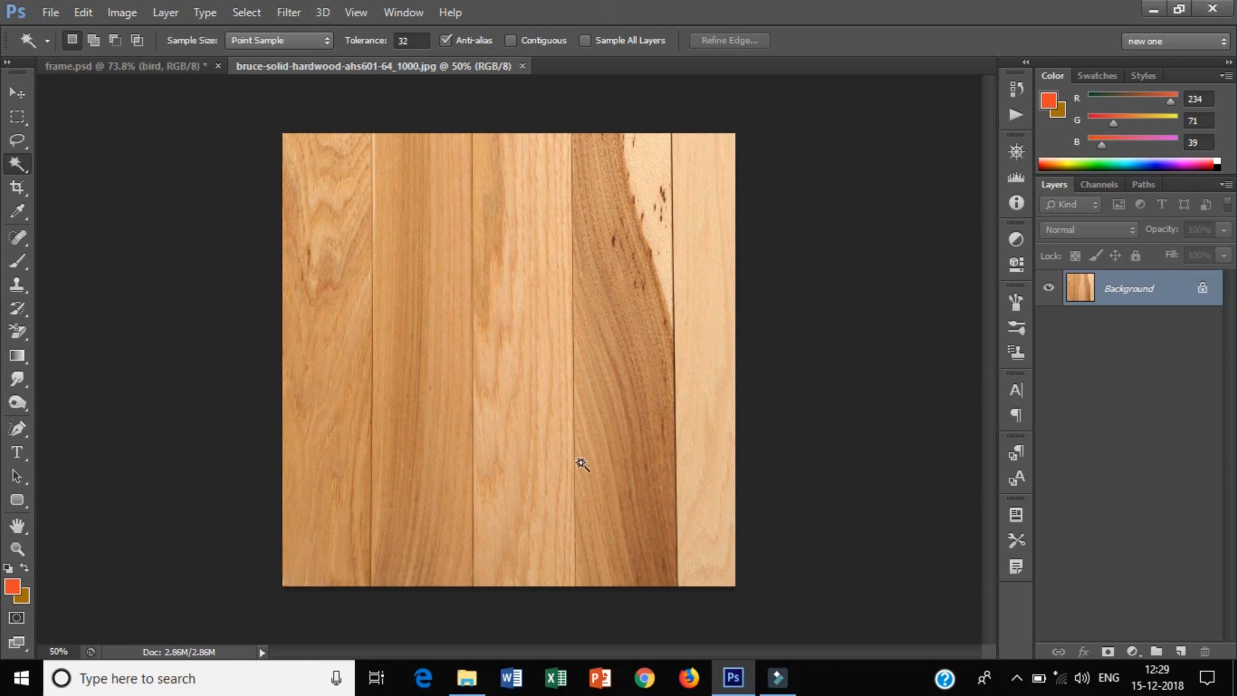
mouse_move(457, 201)
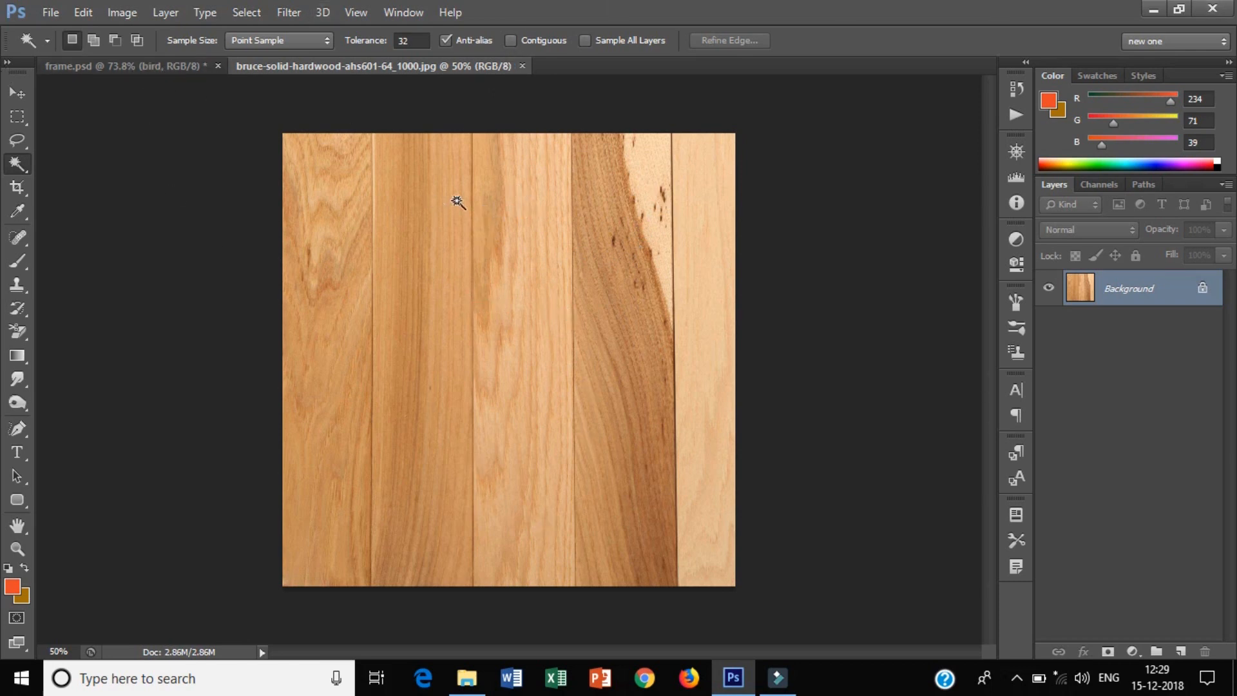
Glance at frame.psd, then return to the bruce-solid-hardwood texture document
left_click(126, 65)
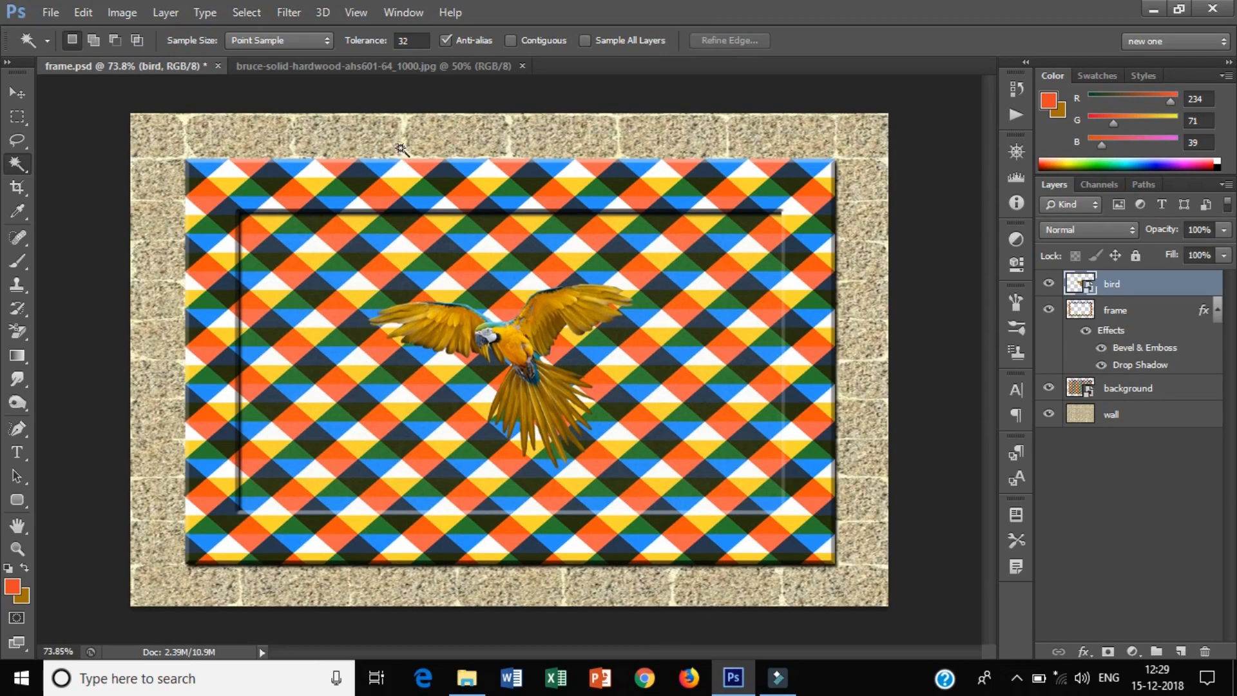
left_click(377, 65)
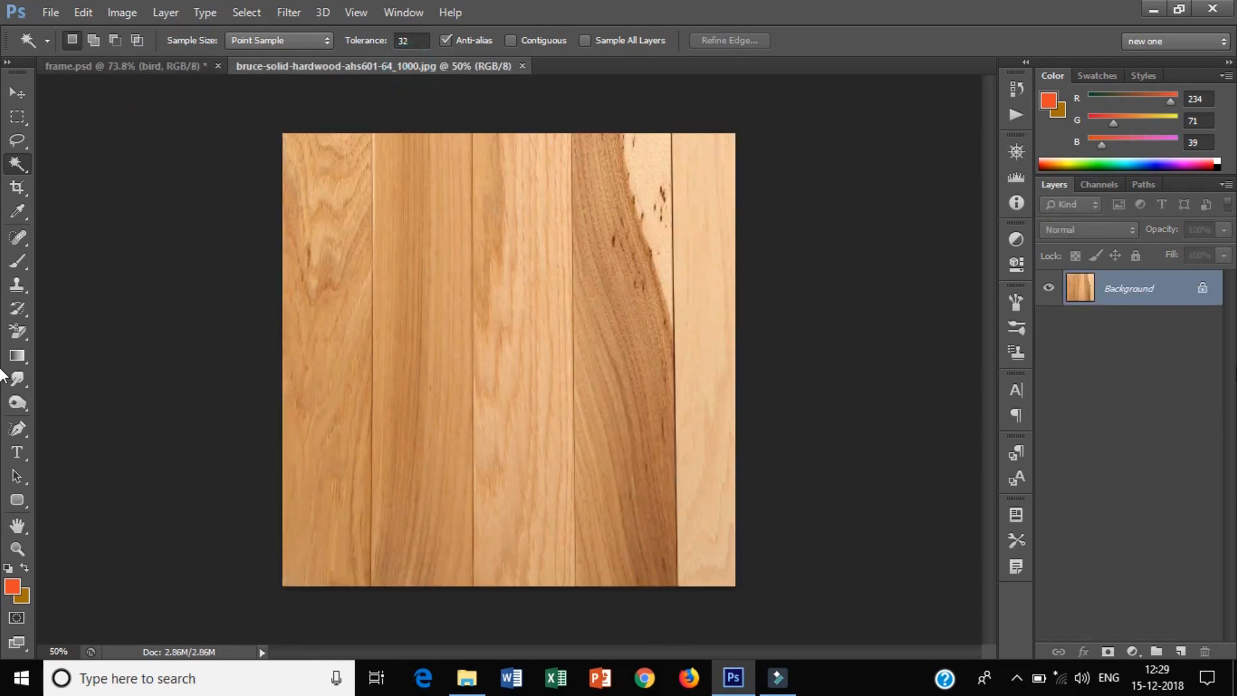
Duplicate the texture's Background layer into frame.psd as its new top layer
right_click(1129, 288)
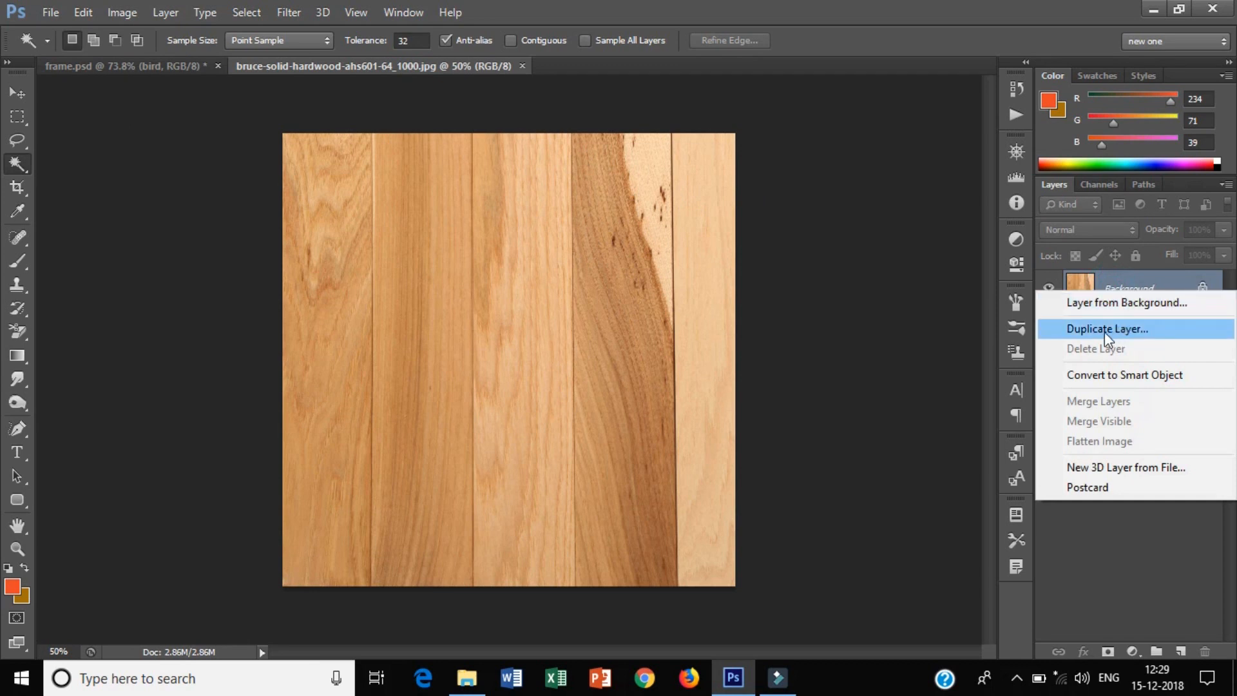
left_click(1107, 328)
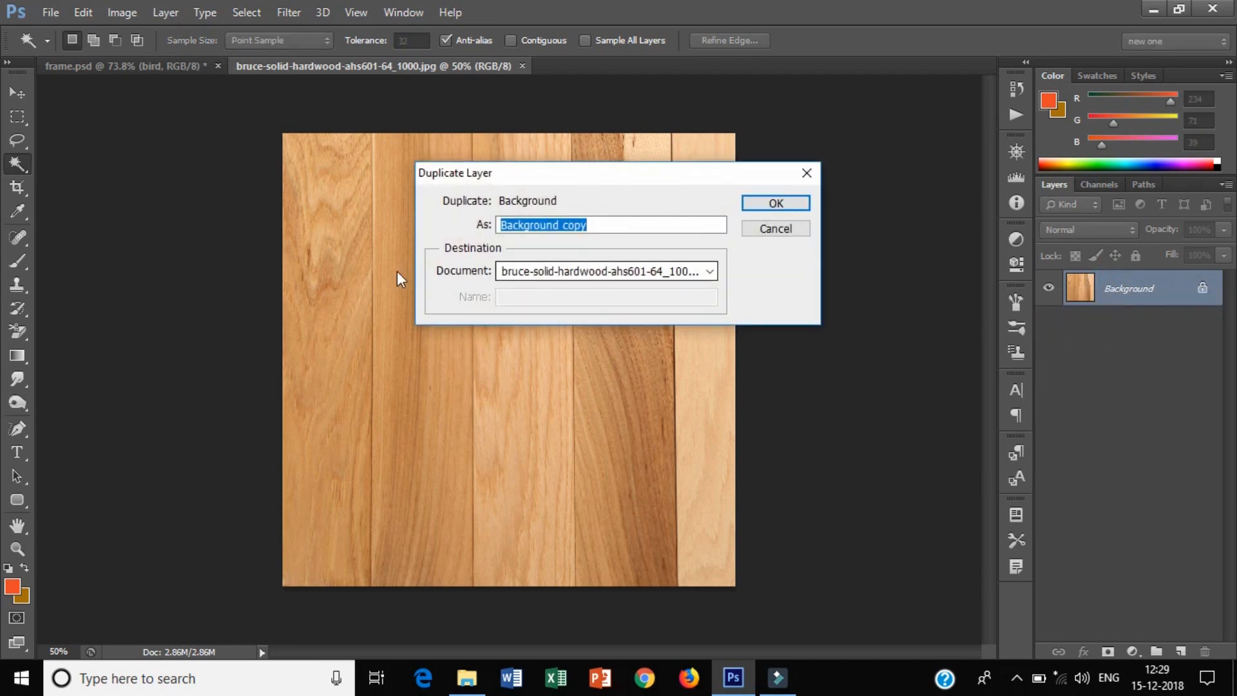
mouse_move(108, 78)
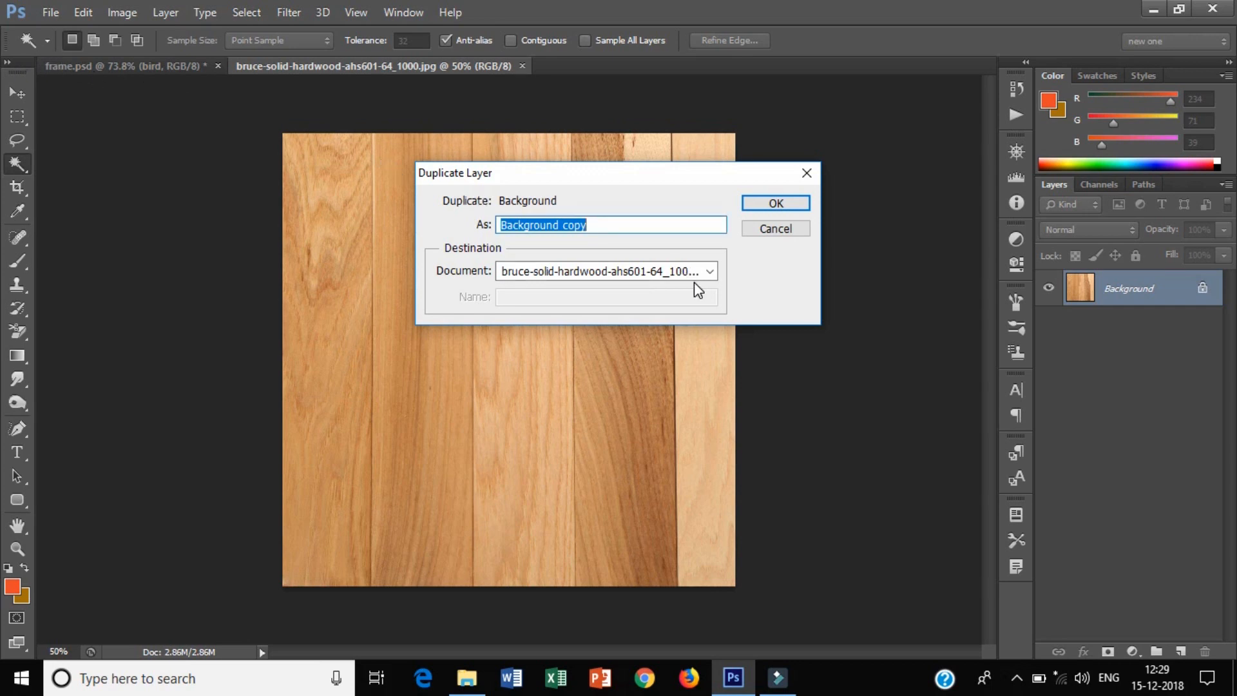
left_click(708, 271)
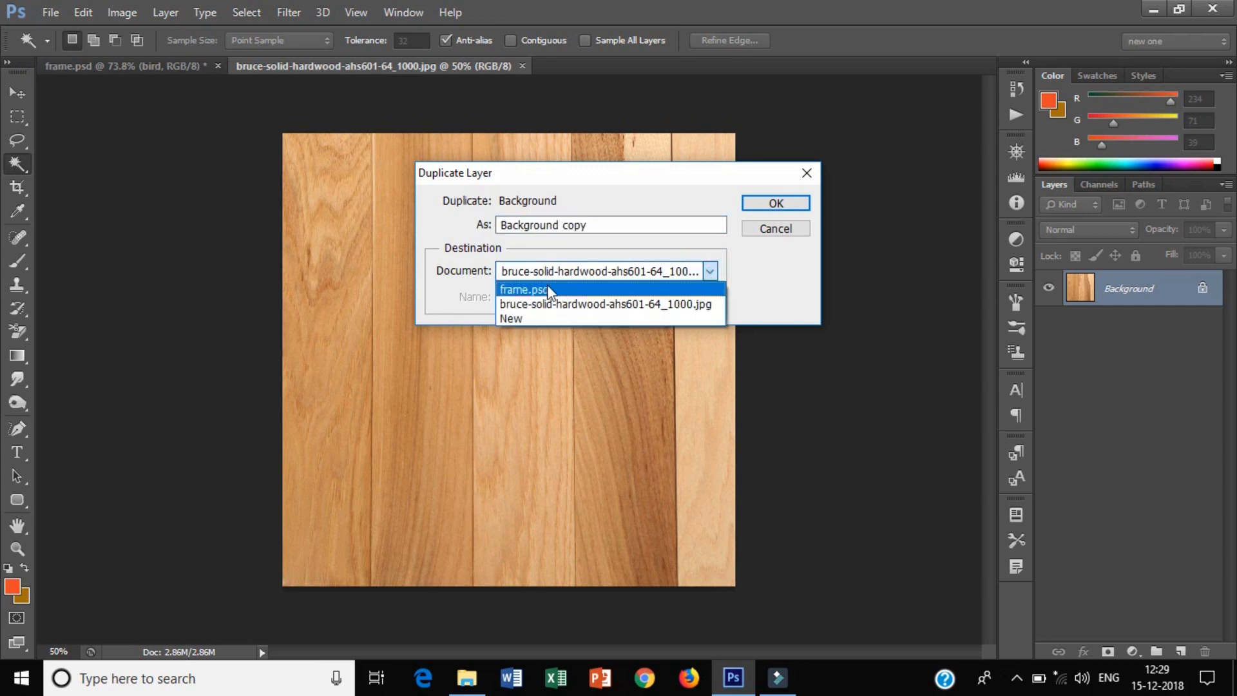
left_click(523, 289)
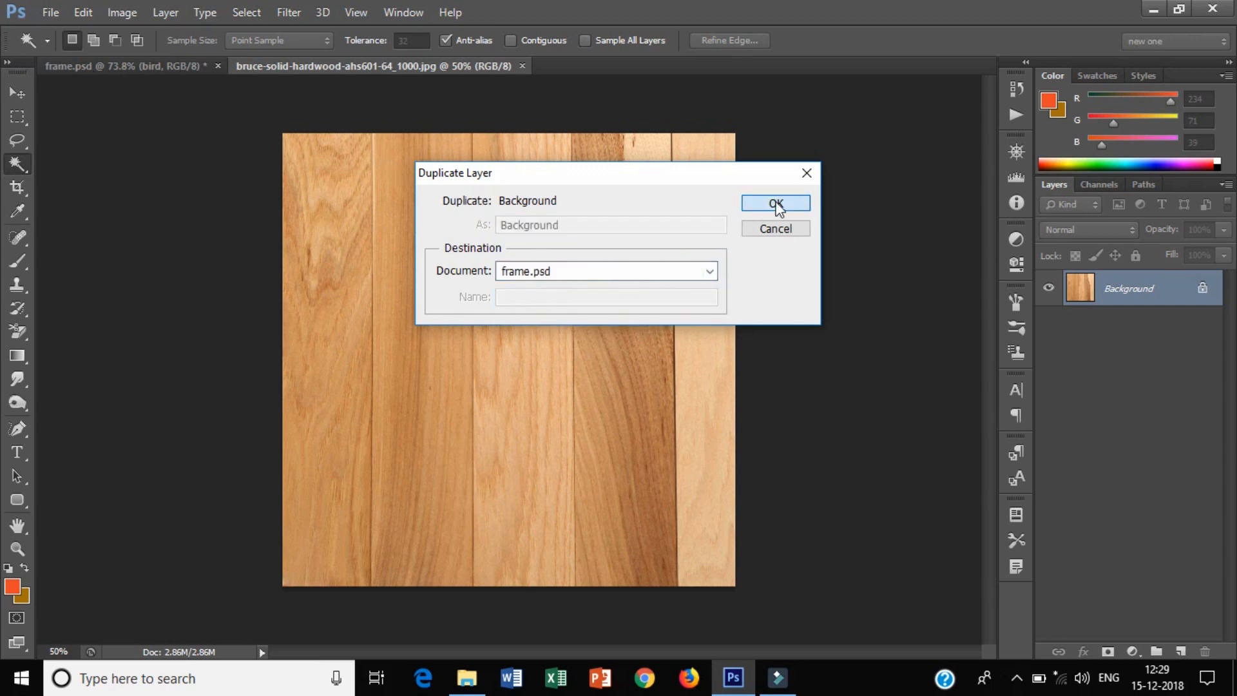
left_click(775, 204)
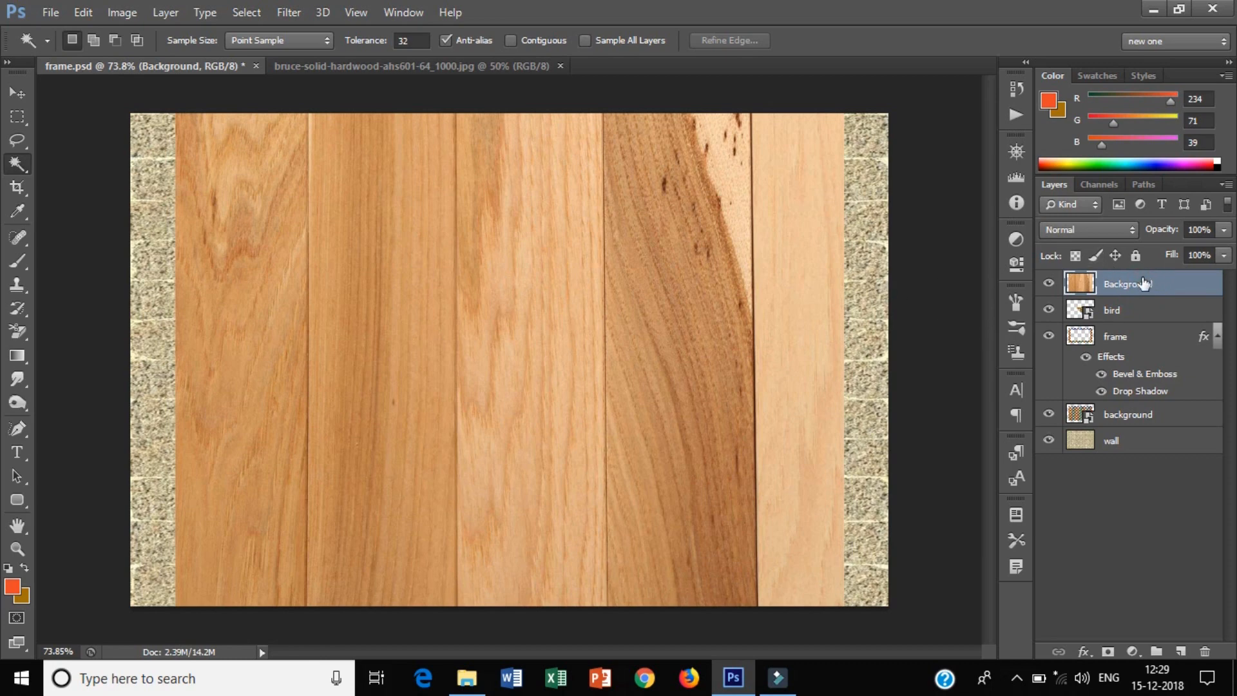
Rename the copied texture layer in frame.psd to 'wood grain'
double_click(1127, 283)
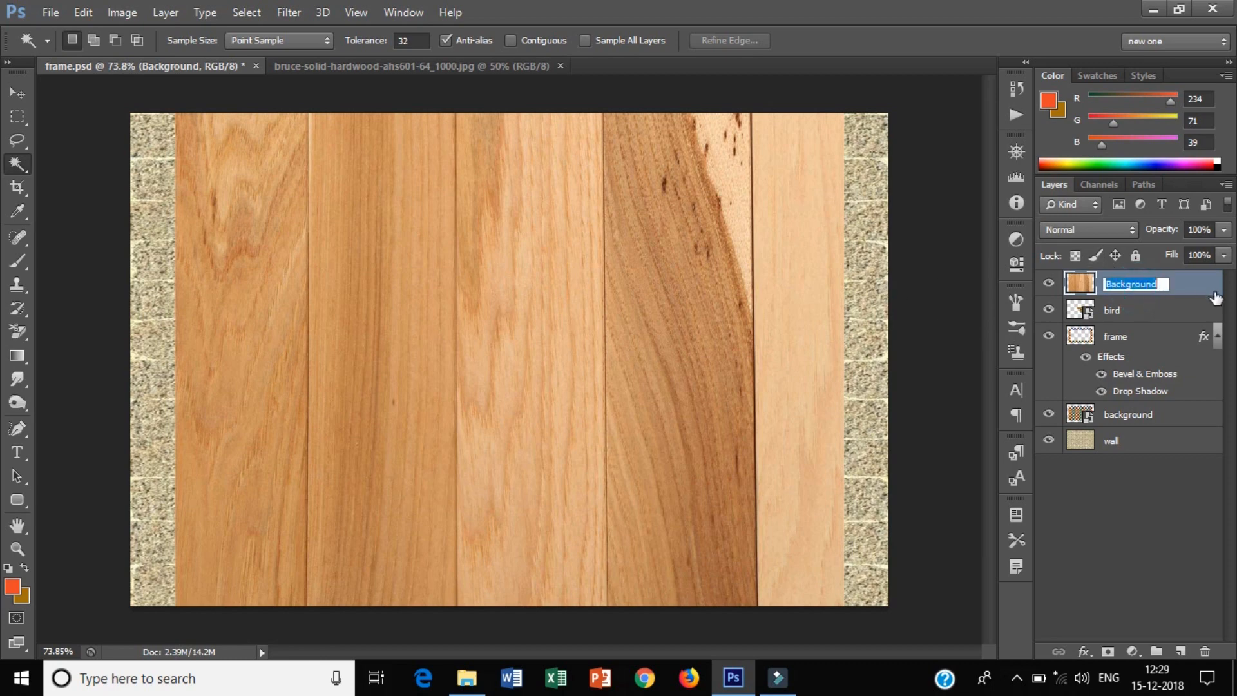
type("wood")
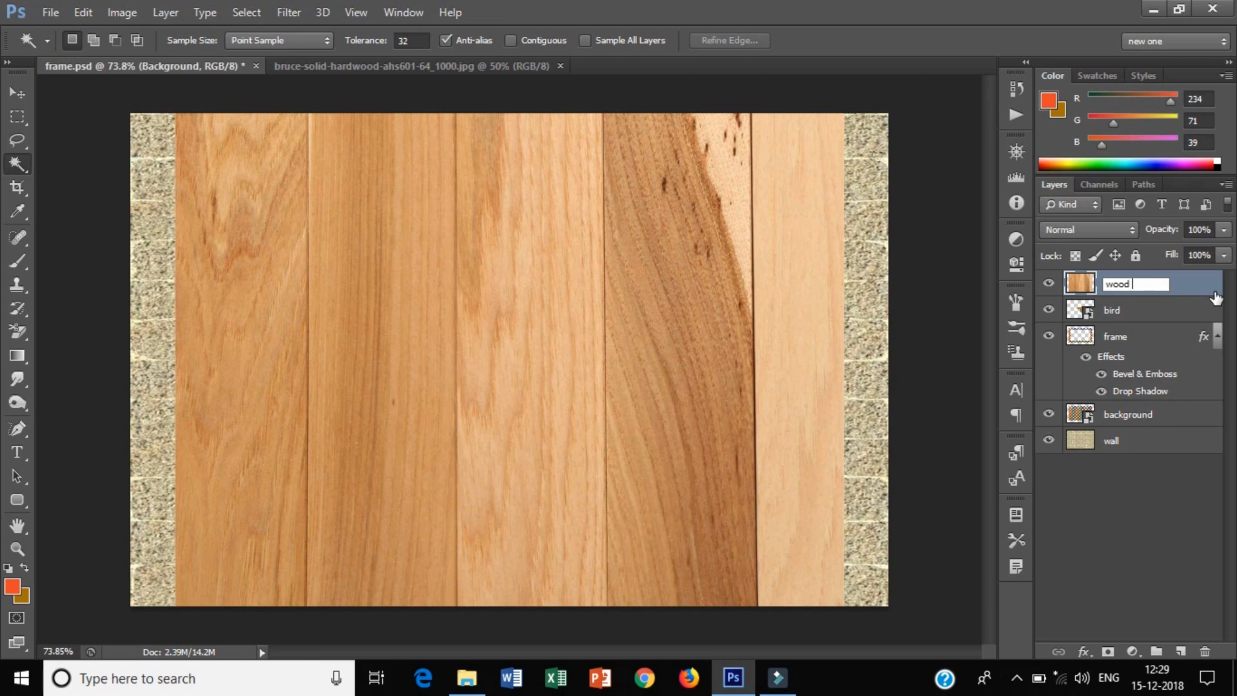
type("grain")
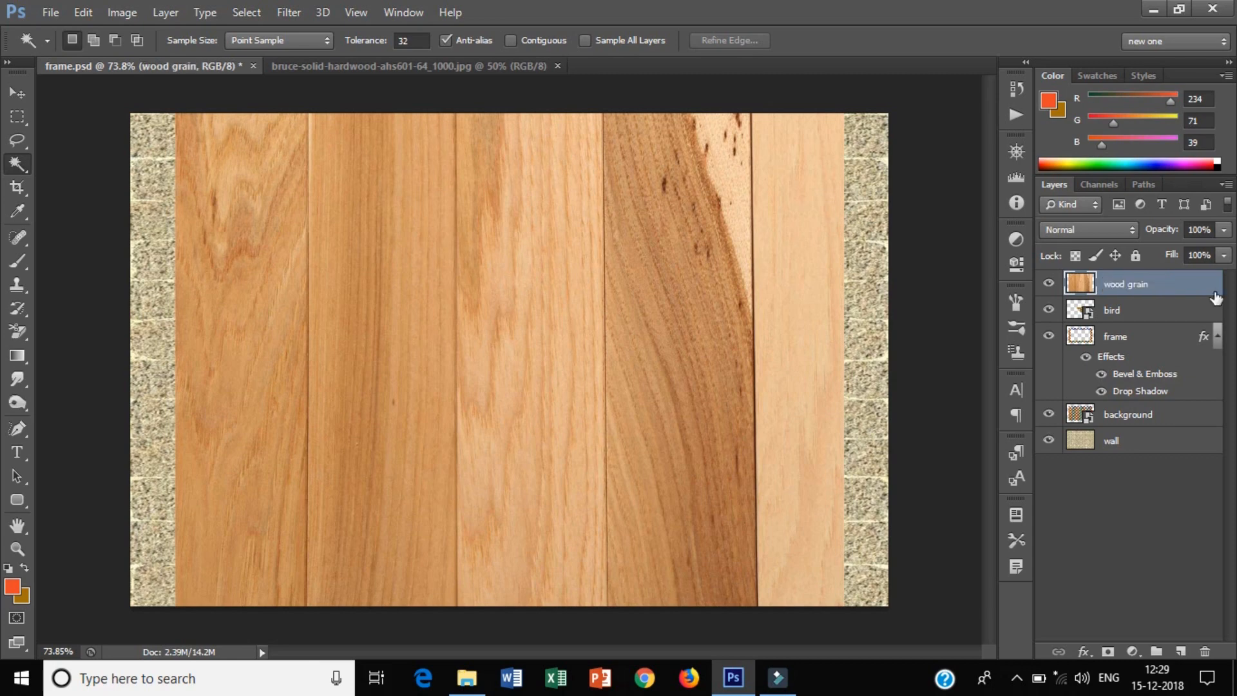
mouse_move(660, 201)
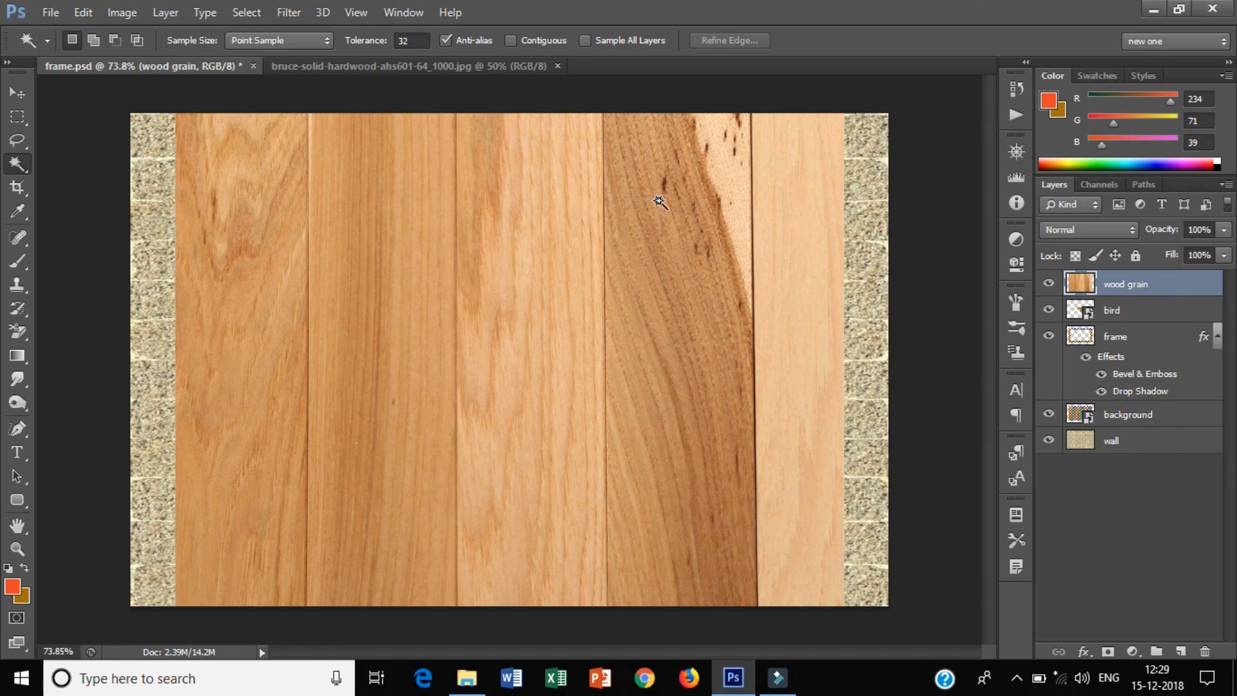
mouse_move(745, 328)
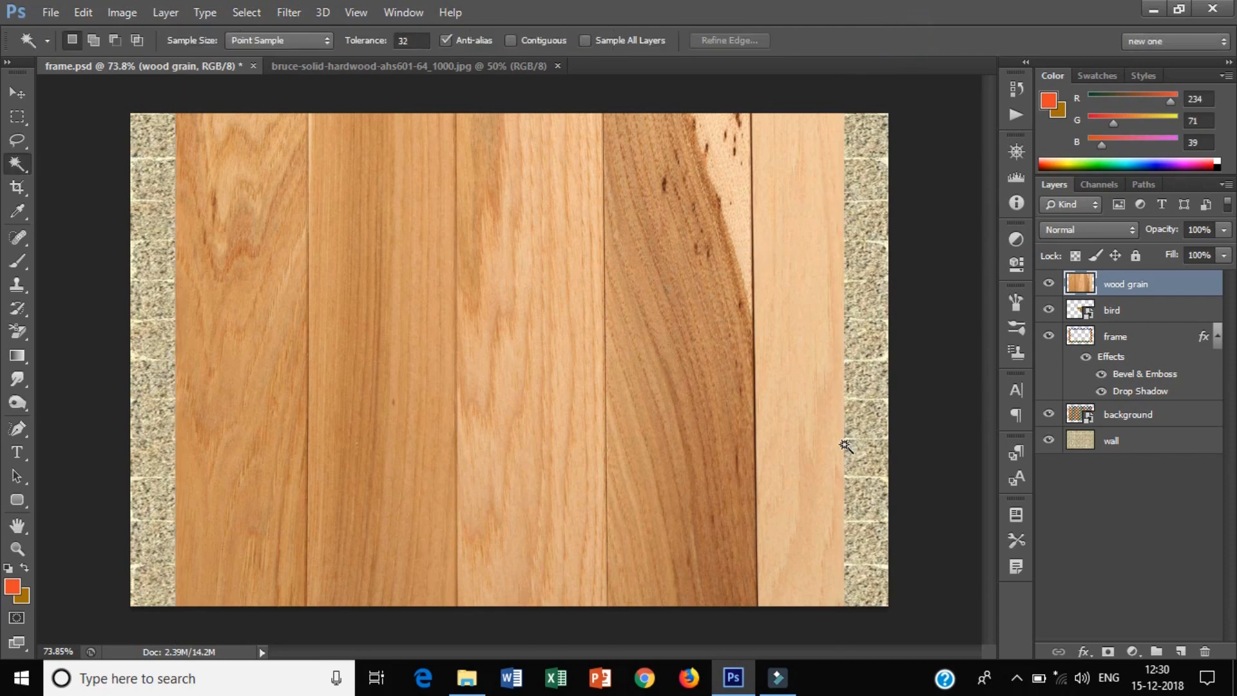
mouse_move(745, 331)
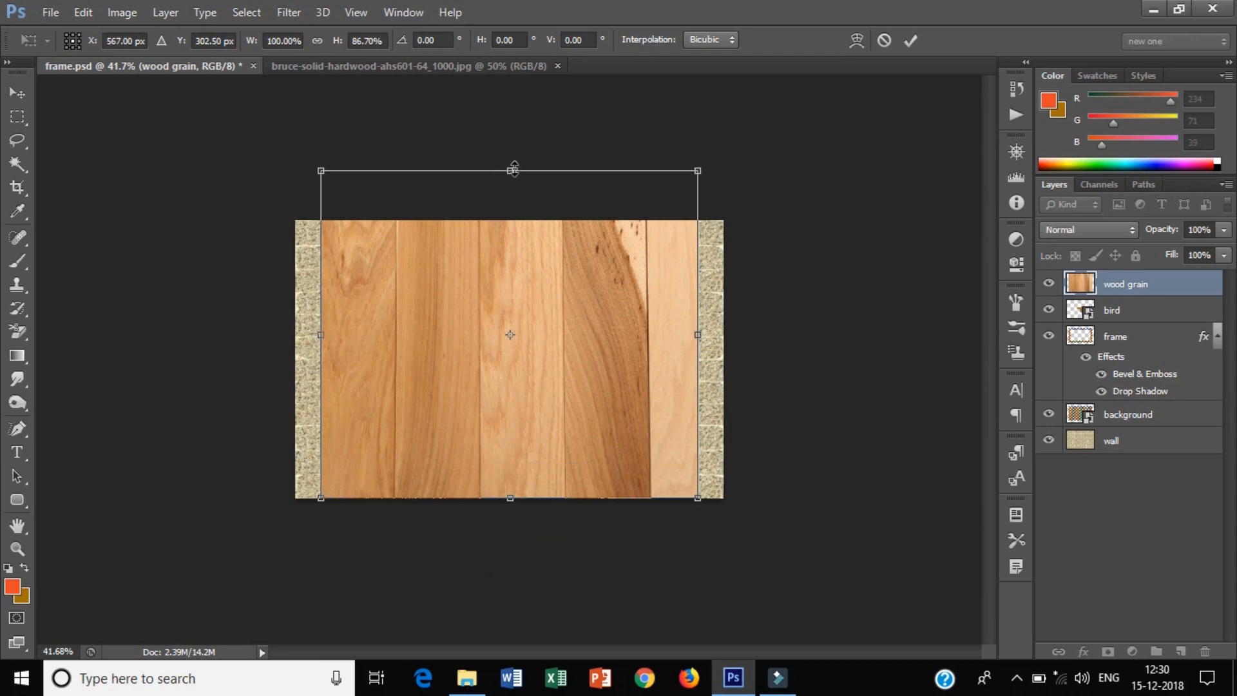
Stretch the wood grain layer vertically so it covers the whole canvas
left_click_drag(514, 169, 509, 222)
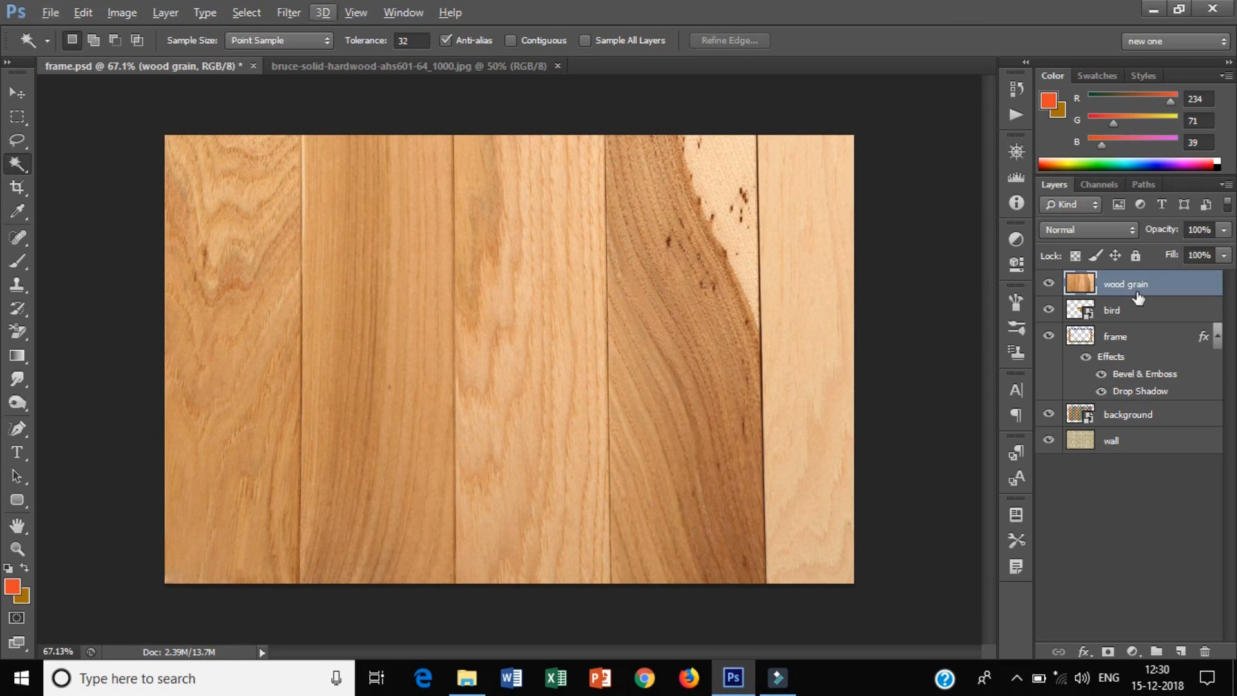
Hide and re-show wood grain to inspect the frame, then seek Create Clipping Mask
left_click(1115, 337)
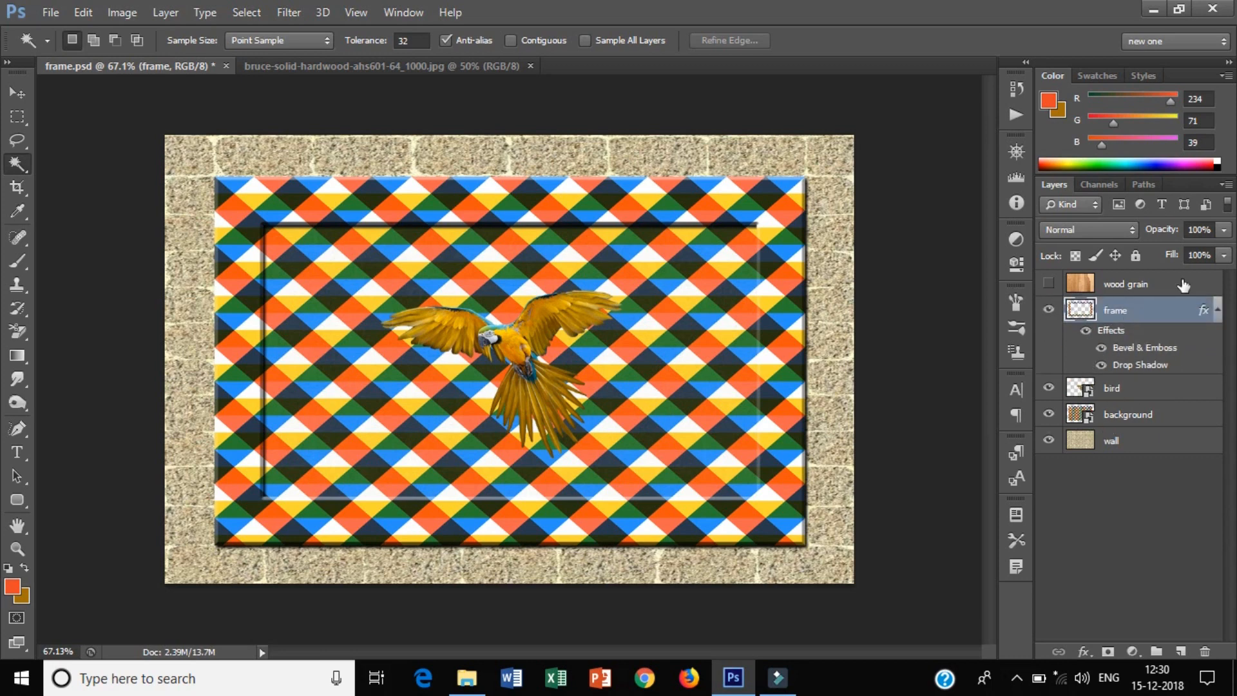
left_click(1129, 284)
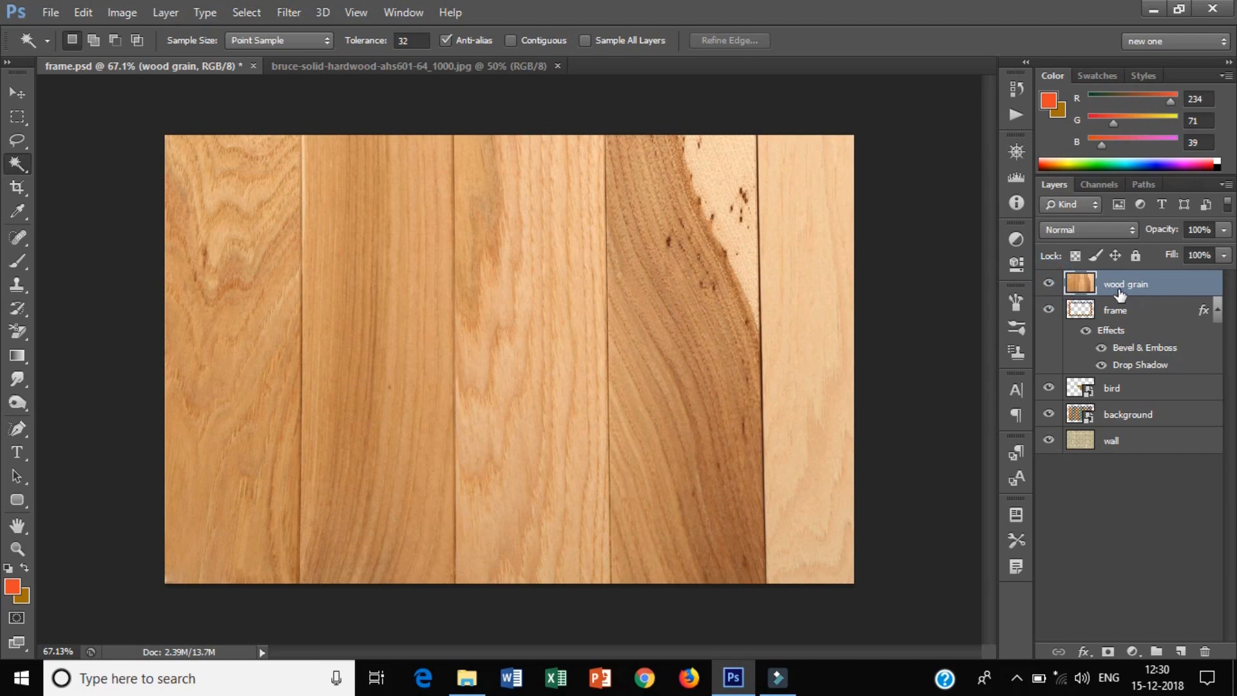
right_click(1124, 284)
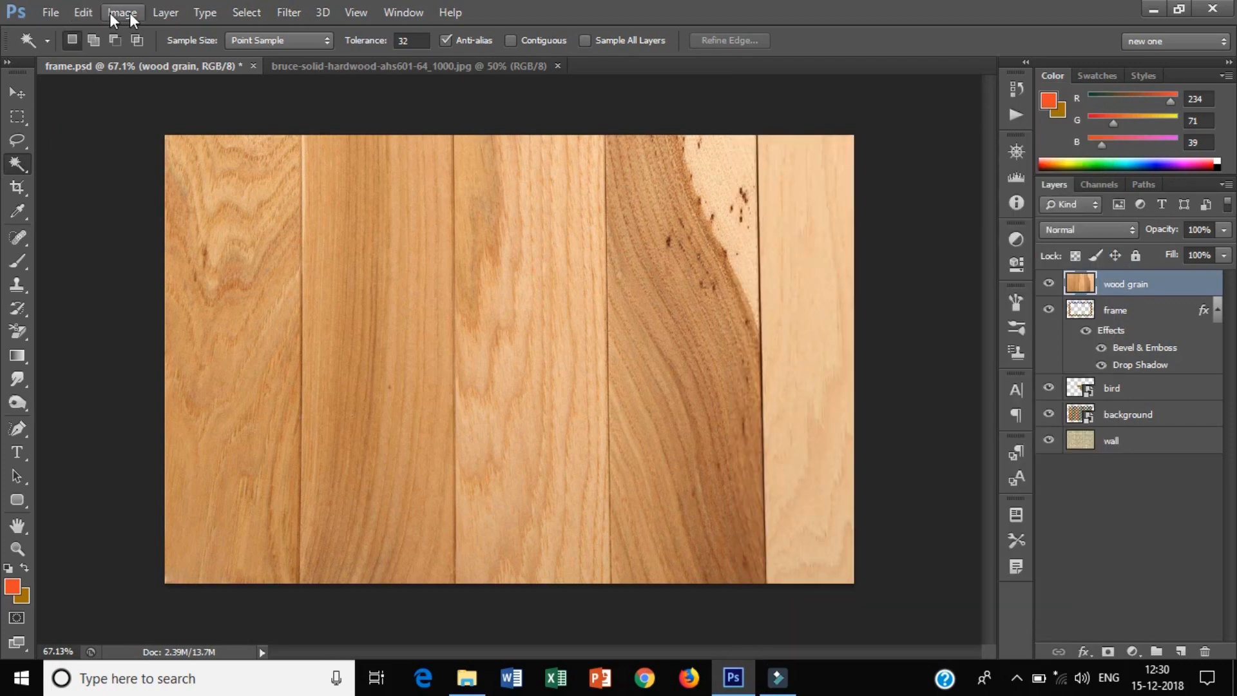
left_click(165, 12)
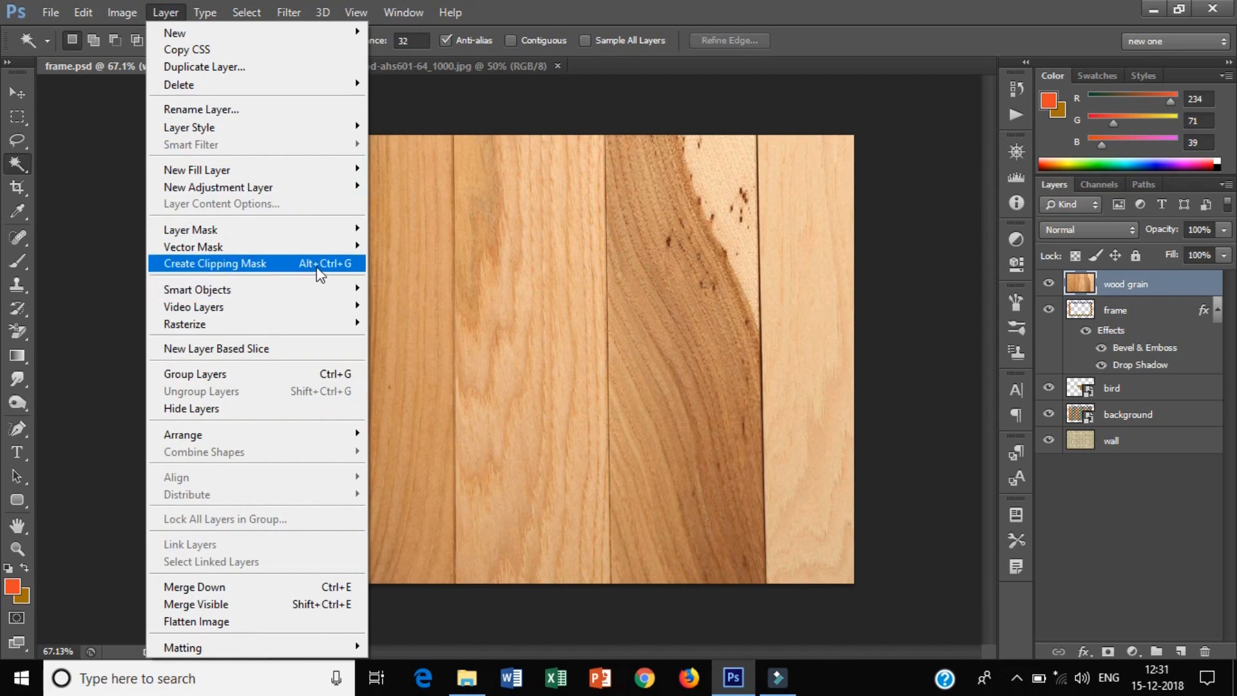
mouse_move(193, 247)
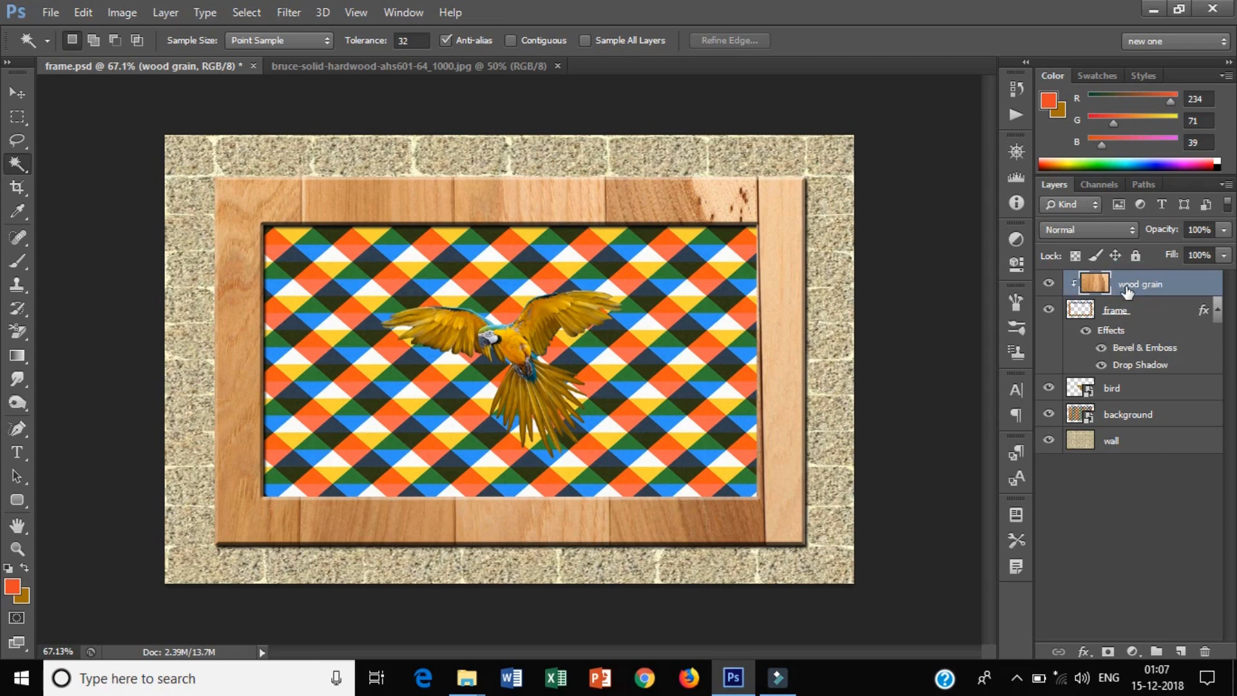
Open wood grain's Blending Options, dismiss them, then reopen Layer Style by double-clicking the layer
right_click(1141, 284)
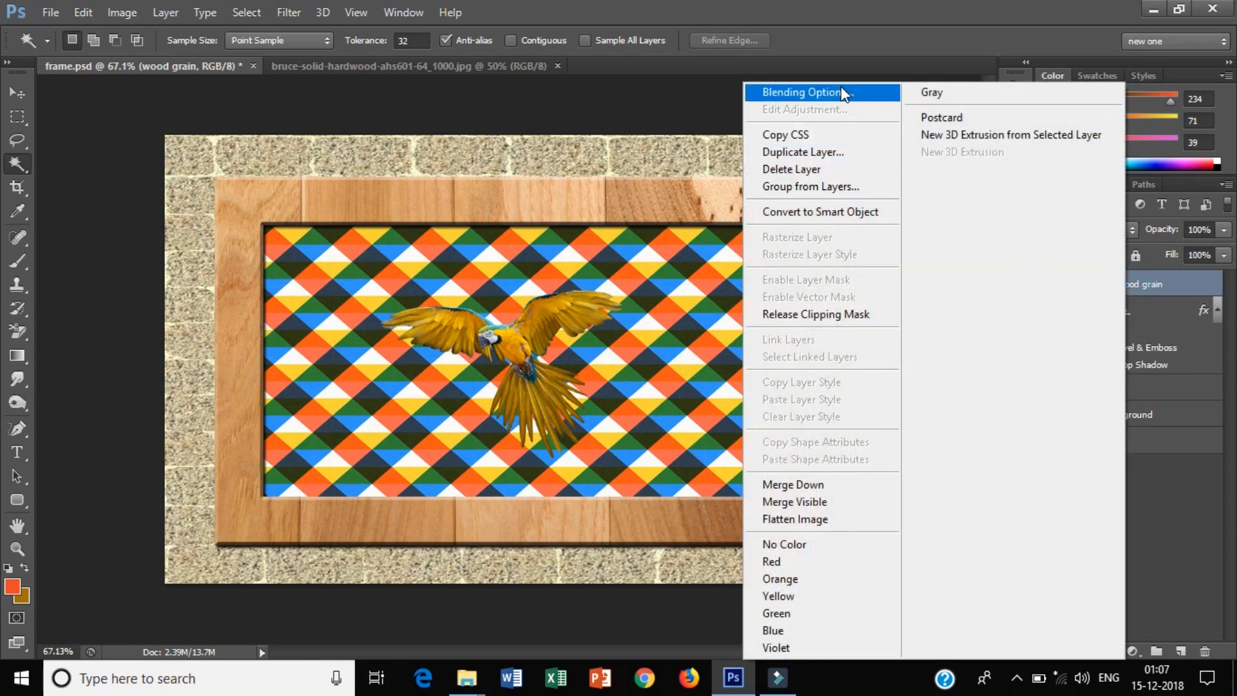
left_click(802, 92)
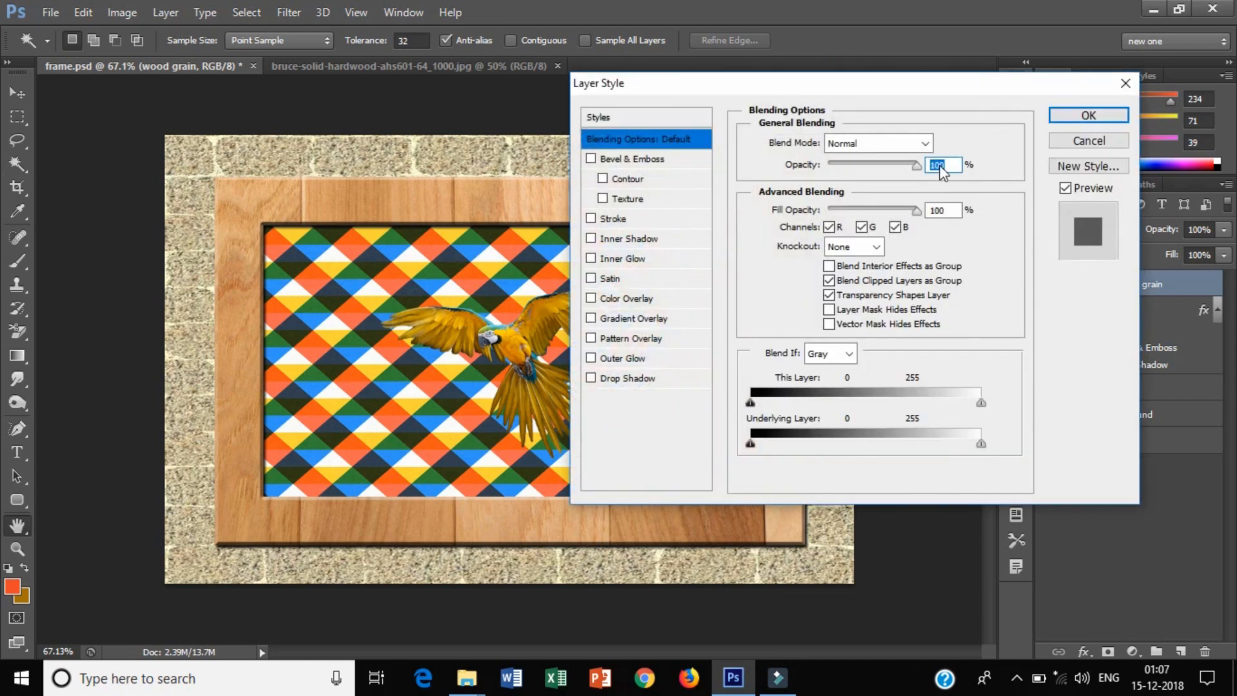
left_click(1087, 115)
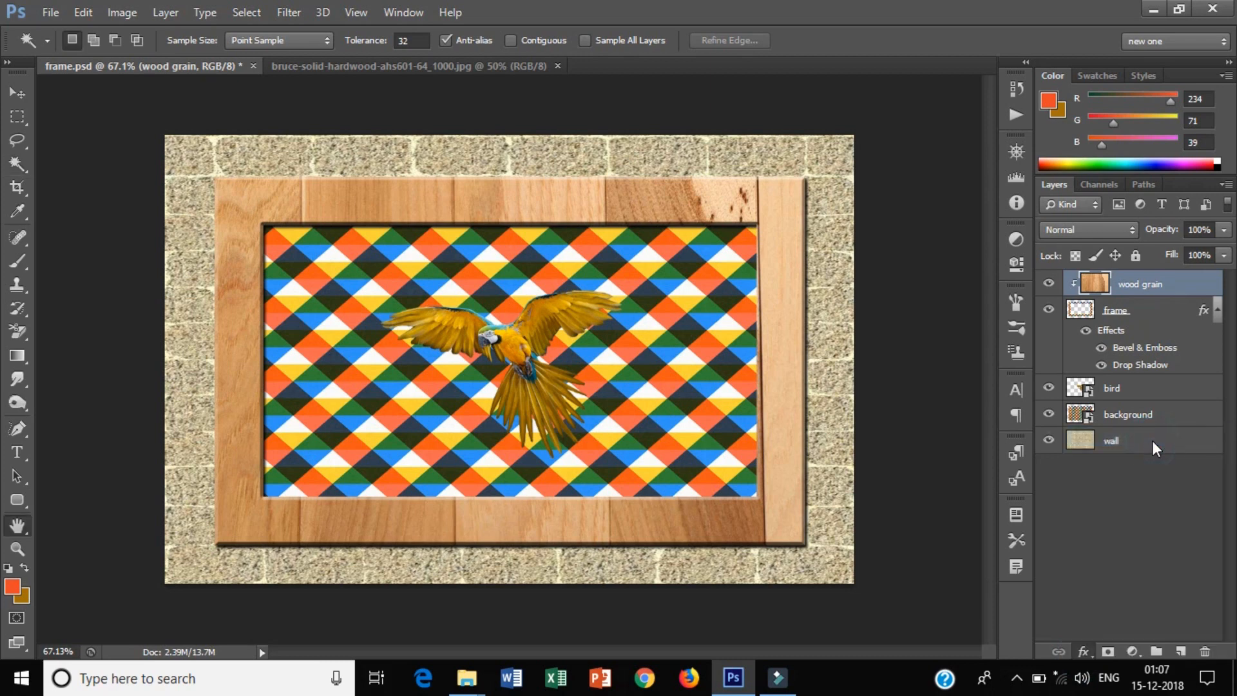
double_click(1117, 310)
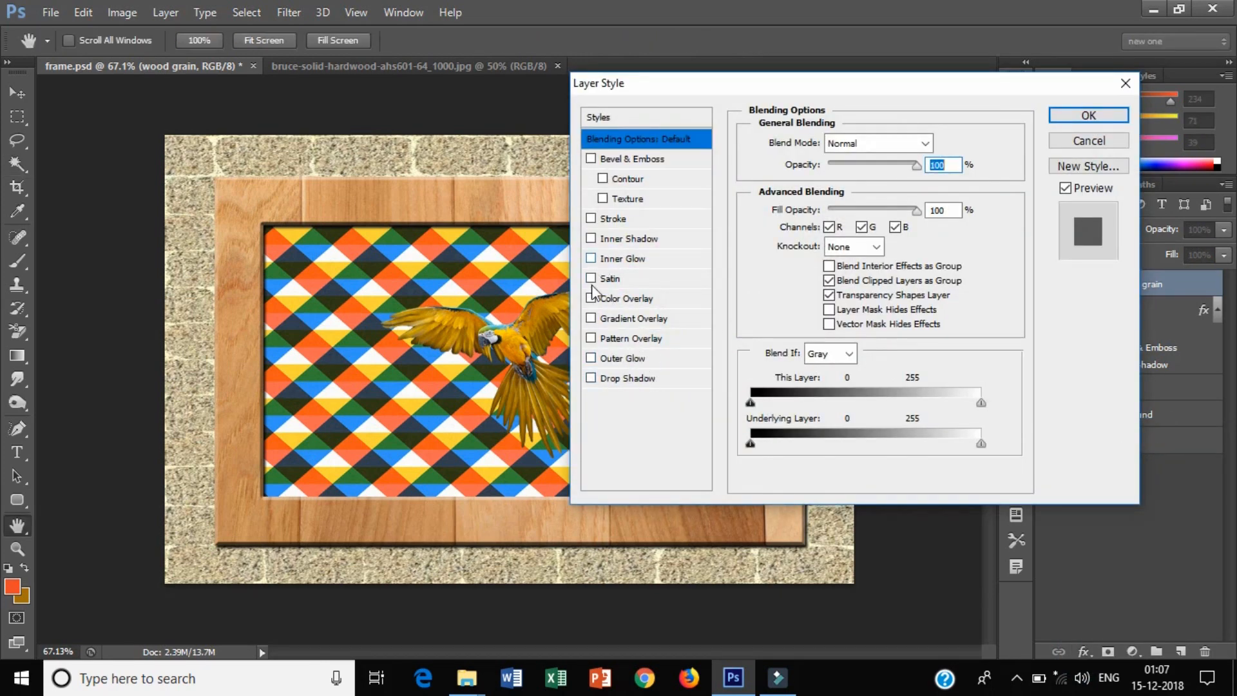
Apply a dark purple Color Overlay in Color blend mode to wood grain
left_click(626, 299)
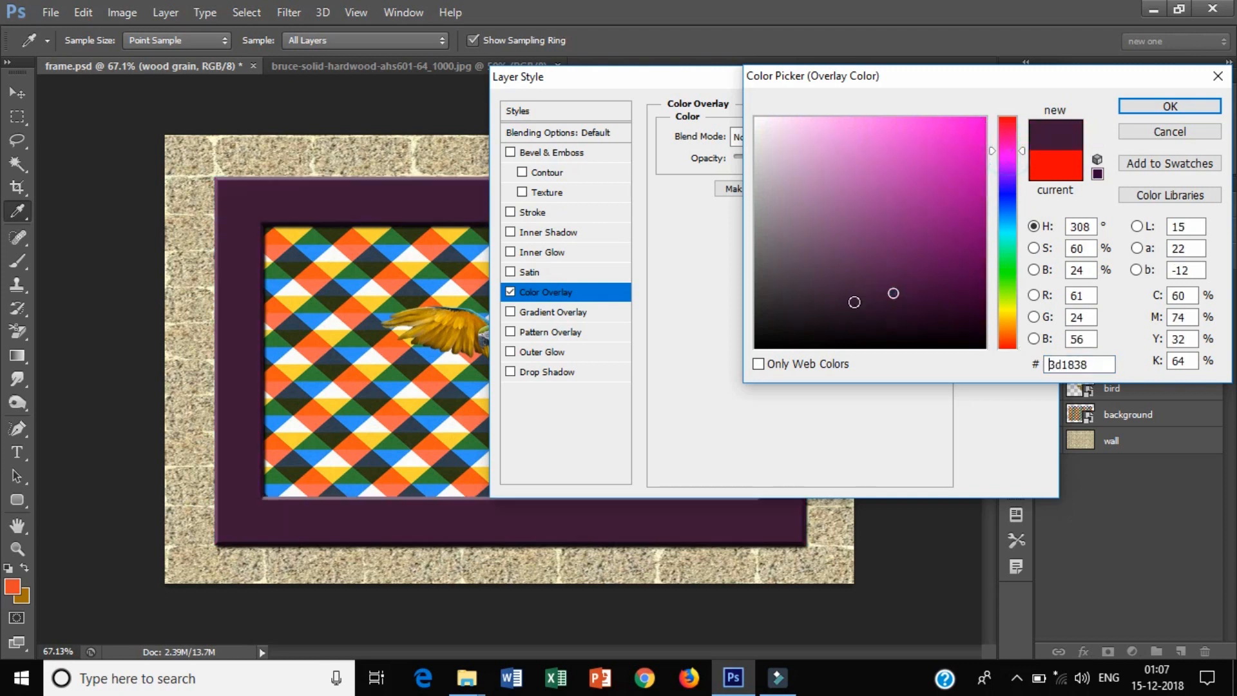
left_click(837, 308)
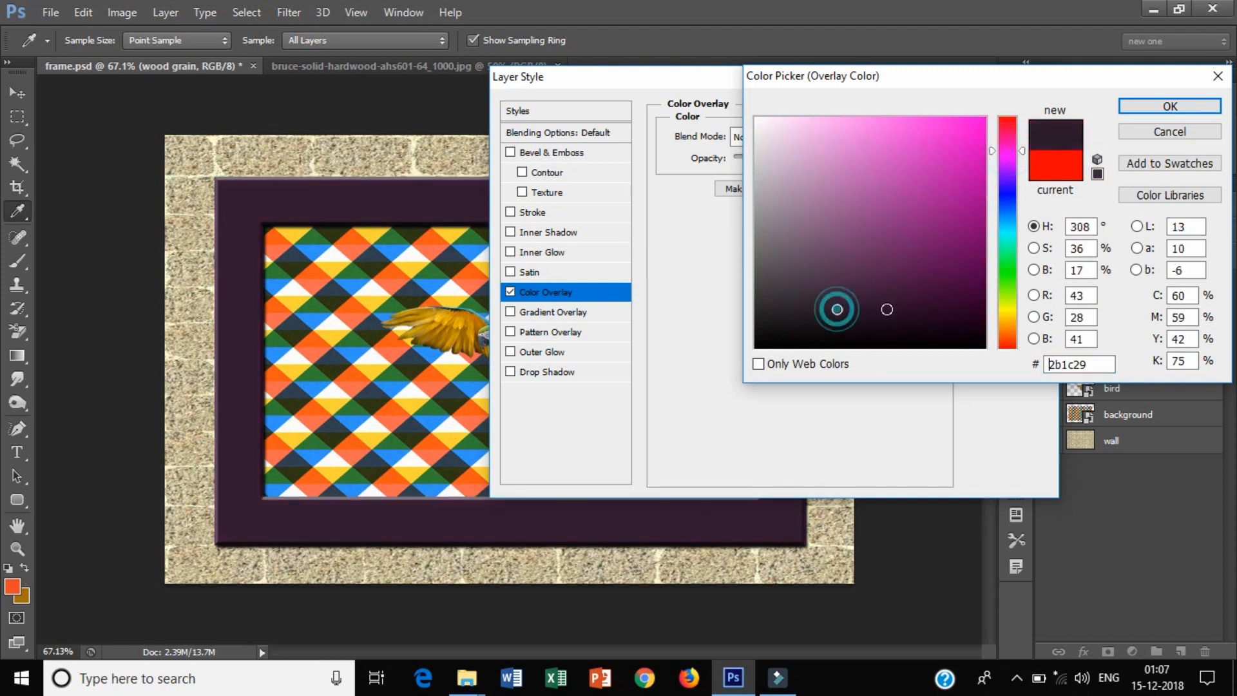
left_click(897, 305)
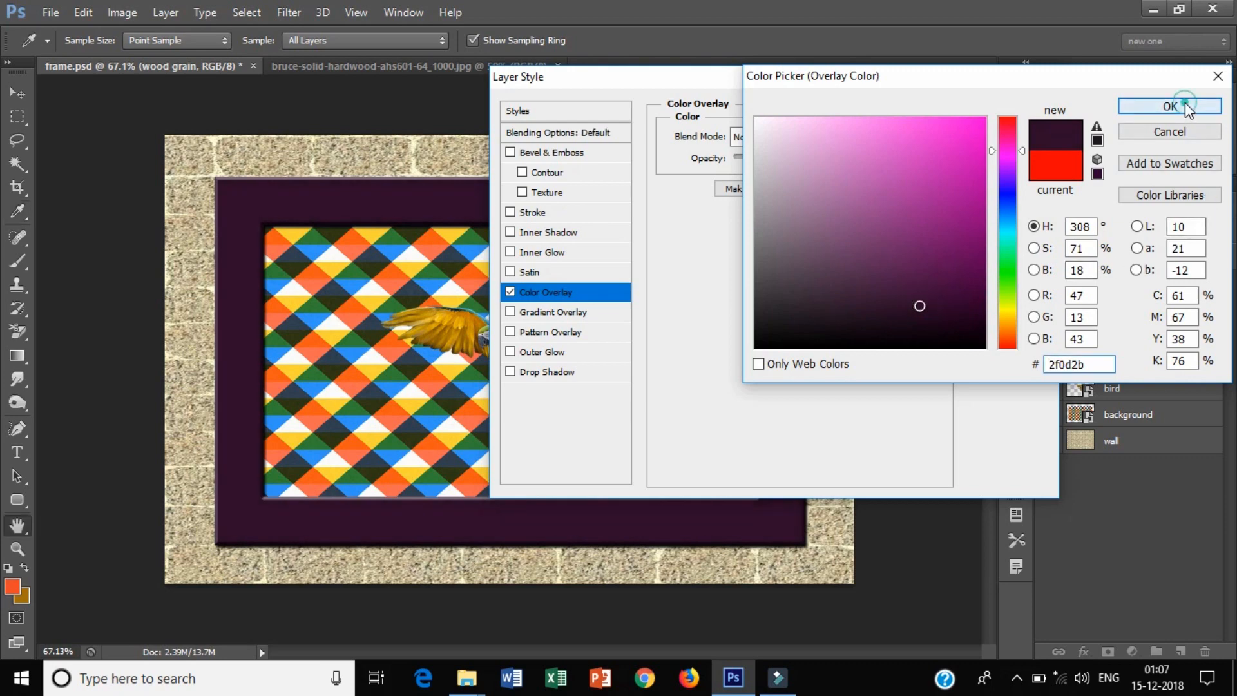
left_click(1175, 106)
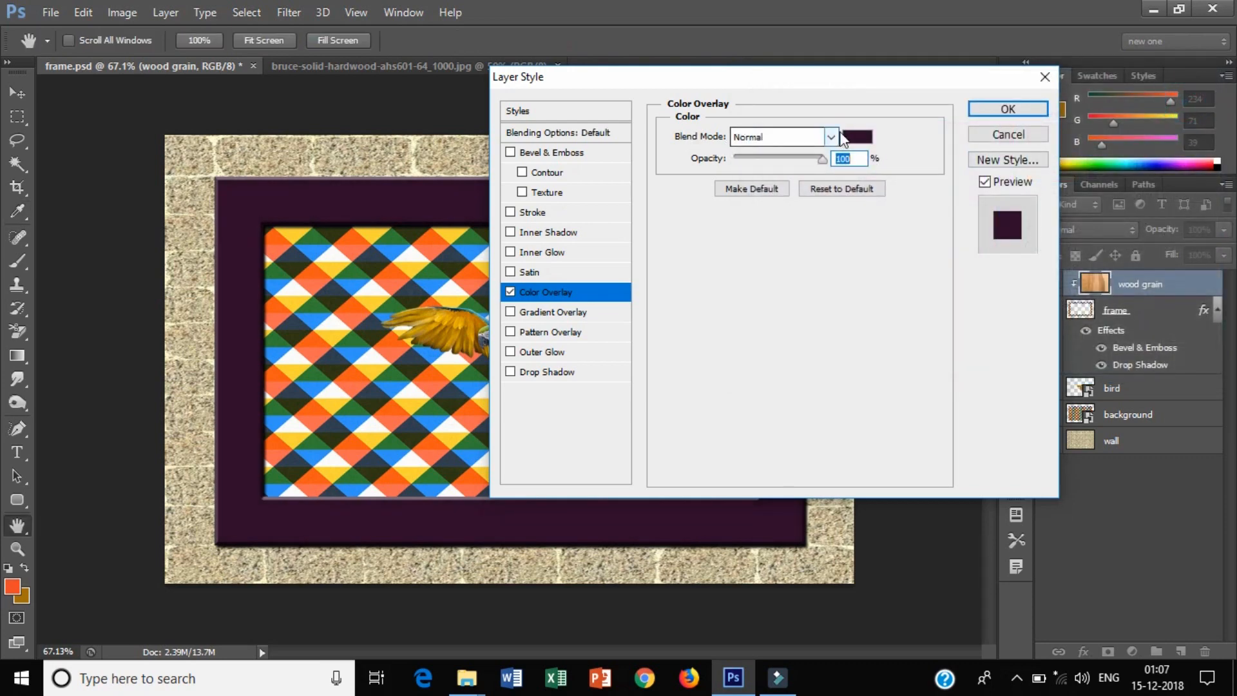
left_click(830, 136)
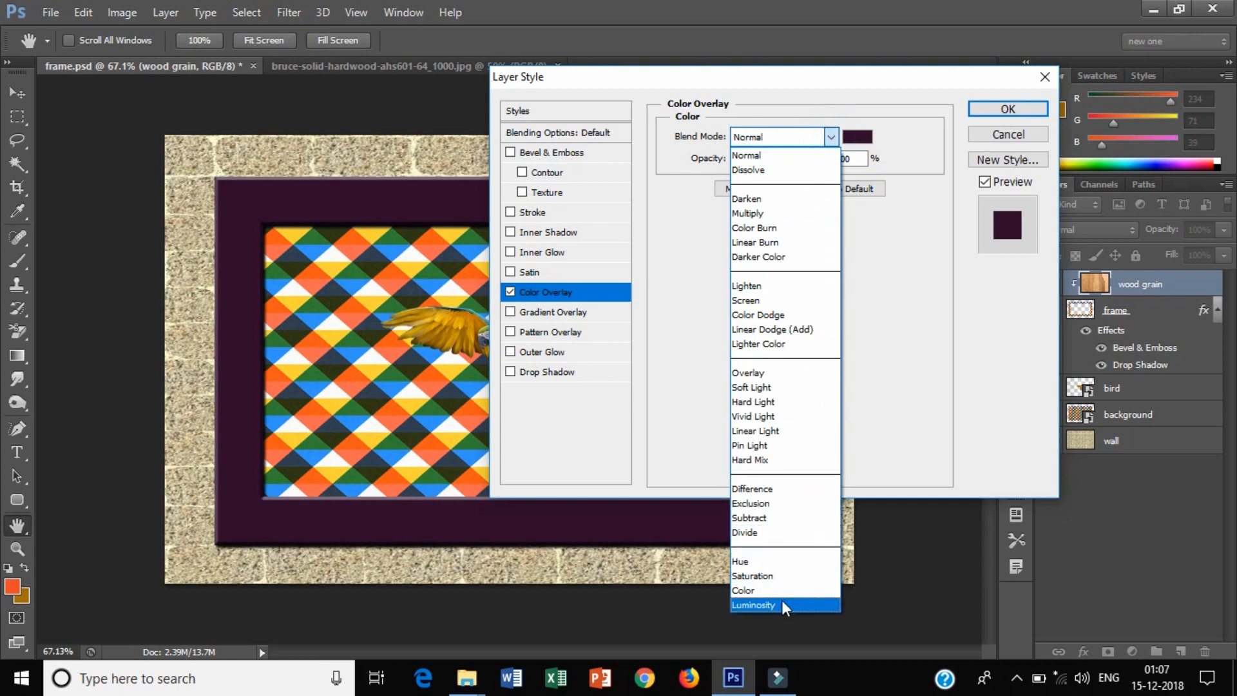
left_click(743, 590)
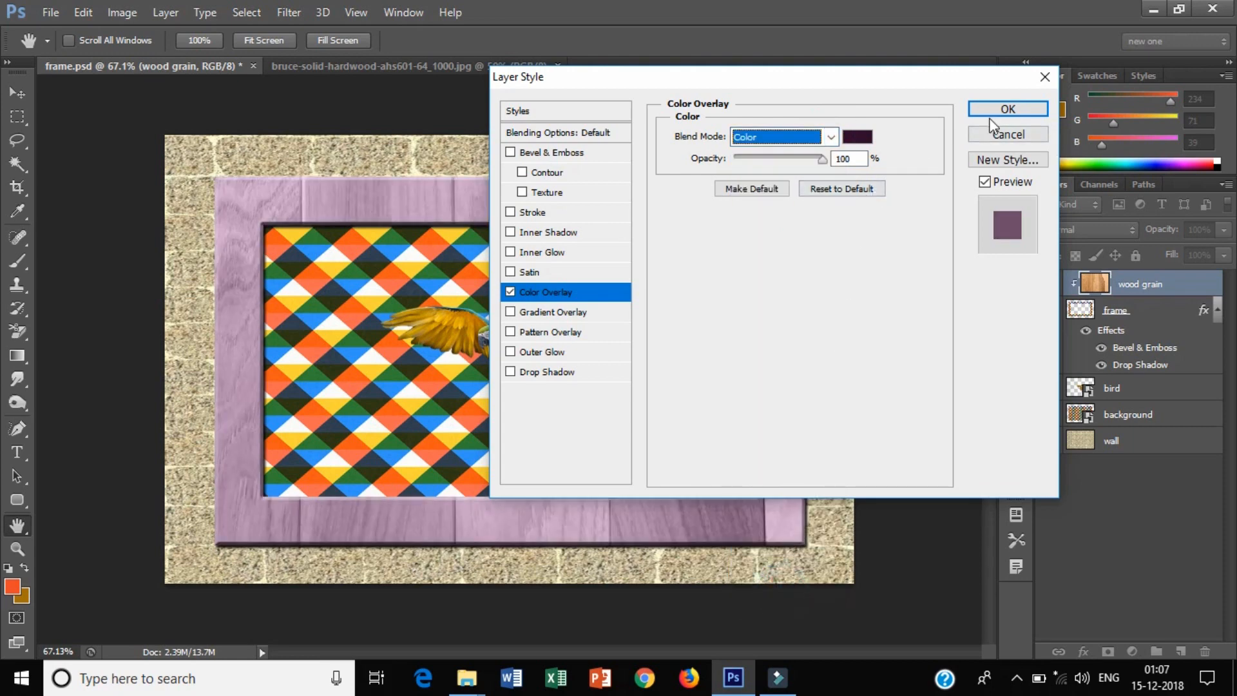
left_click(1008, 109)
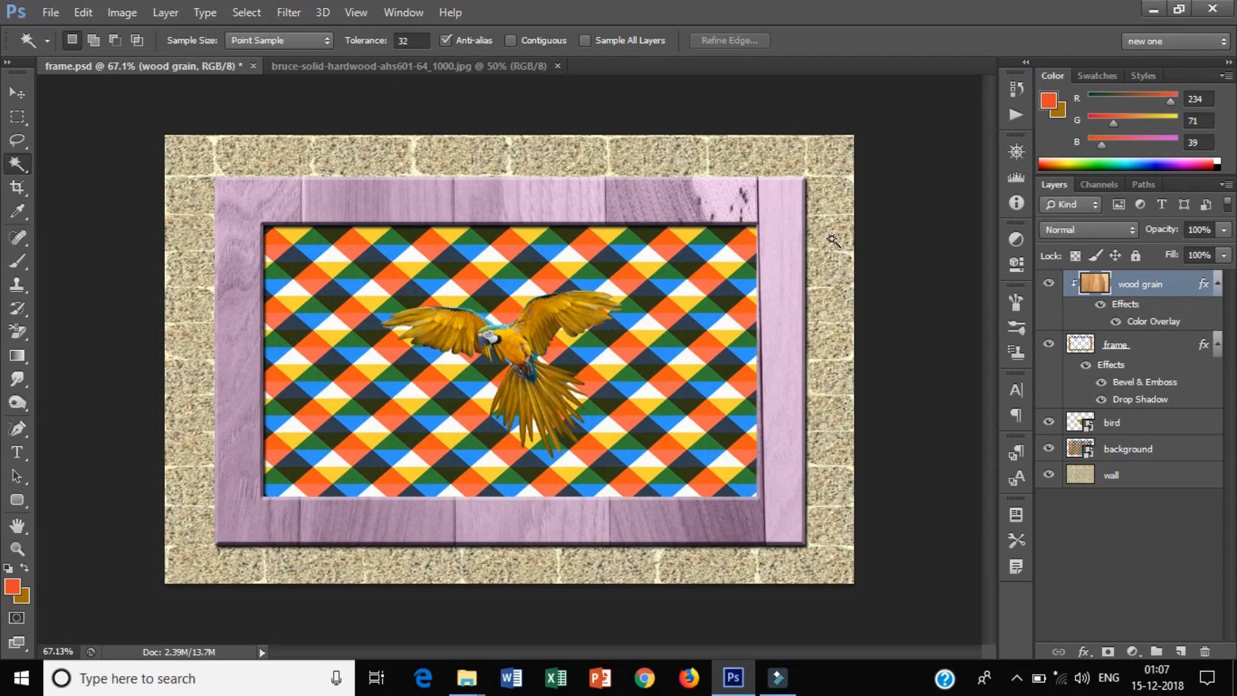
mouse_move(667, 463)
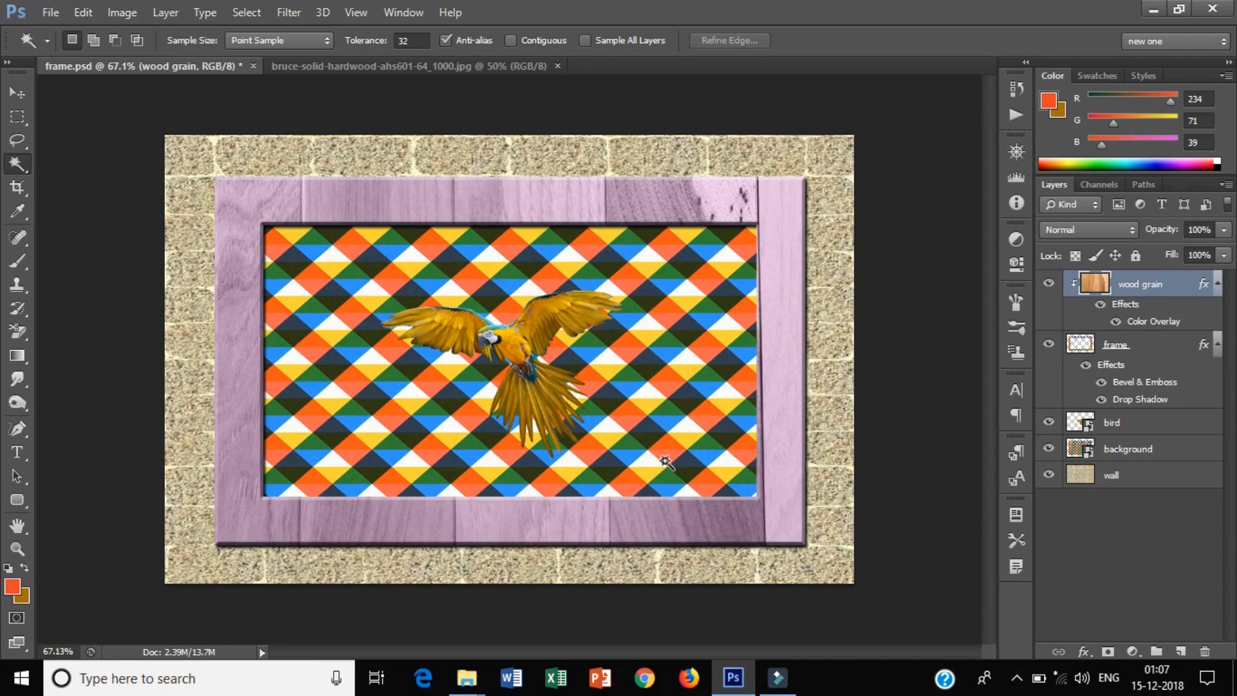